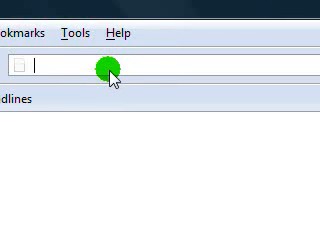
# Step: Go to camstudio.org and browse the download directory of CamStudio 2.5 beta files and DLLs
pyautogui.write('cam')
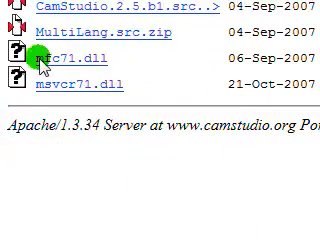
pyautogui.scroll(3)
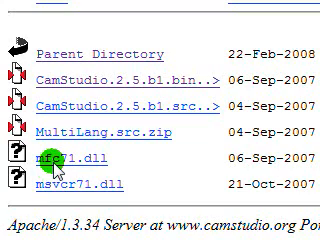
pyautogui.scroll(-3)
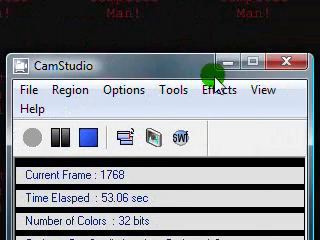
# Step: Enter a 320 × 240 fixed region with Drag Corners to Pan ticked
pyautogui.click(211, 89)
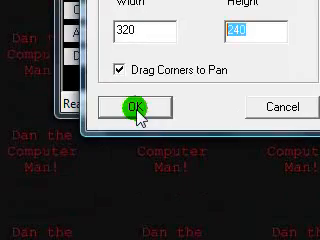
# Step: Confirm the 320 × 240 fixed region and enable Autopan from Options
pyautogui.click(131, 105)
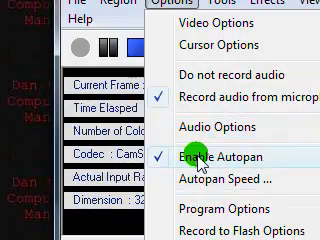
pyautogui.click(229, 179)
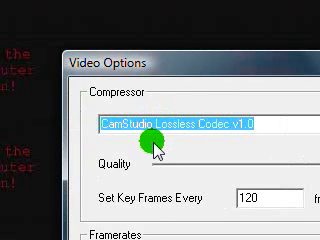
pyautogui.moveTo(190, 135)
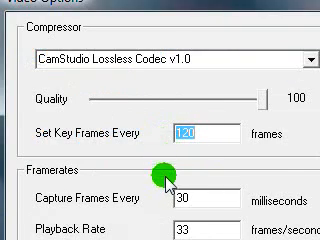
# Step: Choose CamStudio Lossless Codec v1.0, quality 100, key frames 120, capture every 30 ms
pyautogui.scroll(-3)
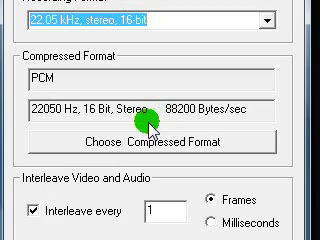
# Step: Set audio to 22.05 kHz stereo 16-bit PCM, interleaved every 1 frame
pyautogui.scroll(-3)
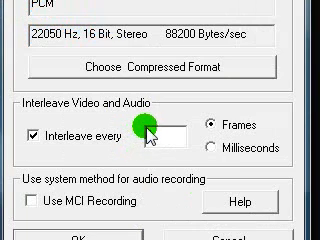